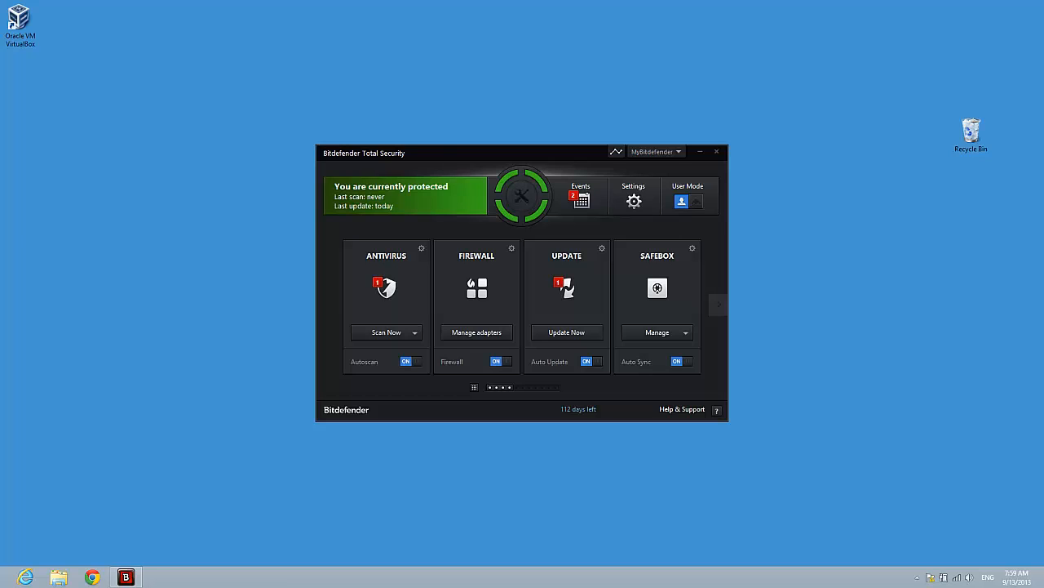
mouse_move(357, 186)
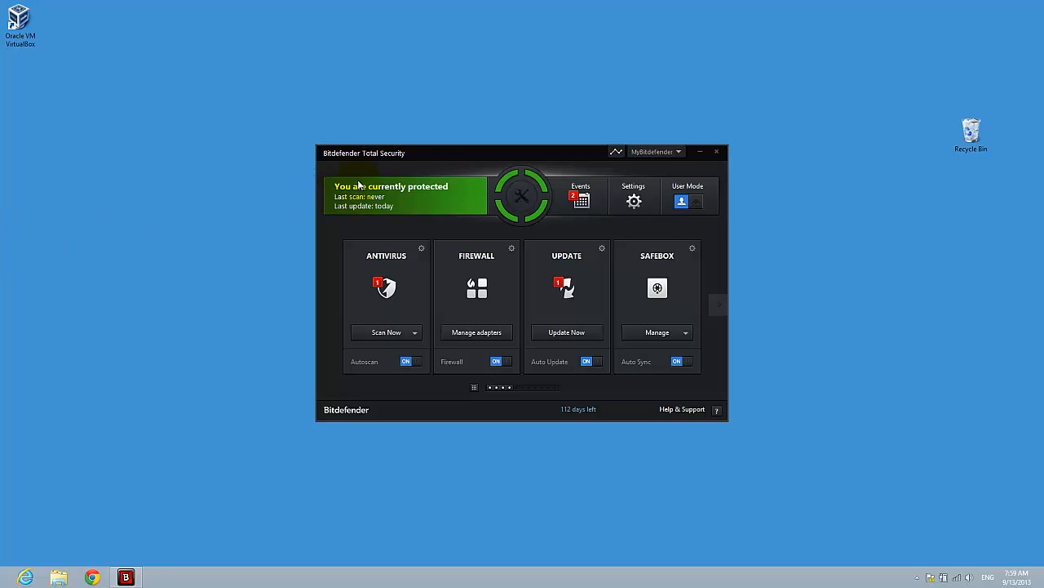
mouse_move(634, 200)
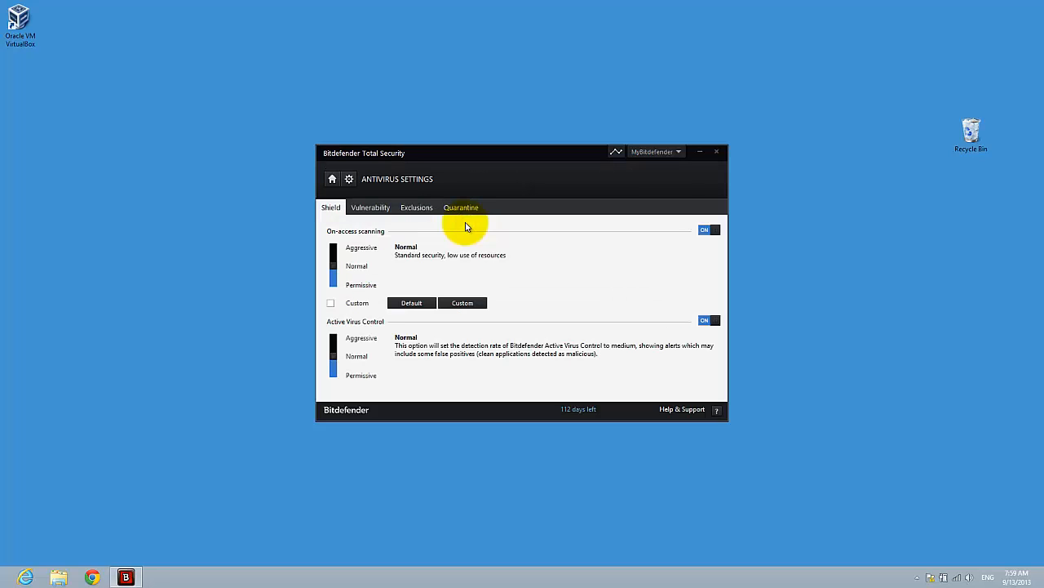
mouse_move(416, 207)
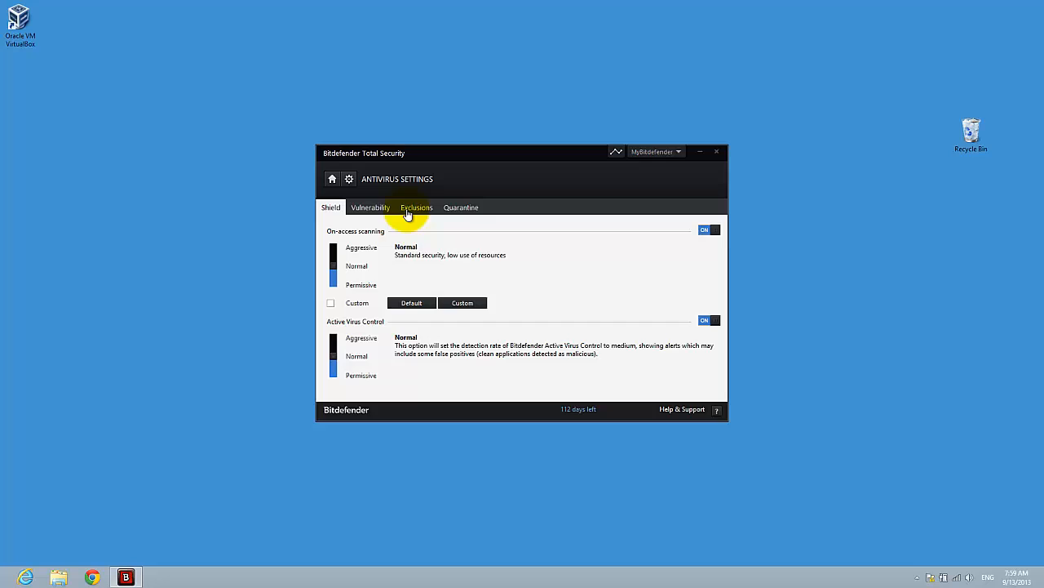
Step: Show the Antivirus Exclusions tab with file exclusions and CD/DVD, USB and network drive scan options
click(416, 206)
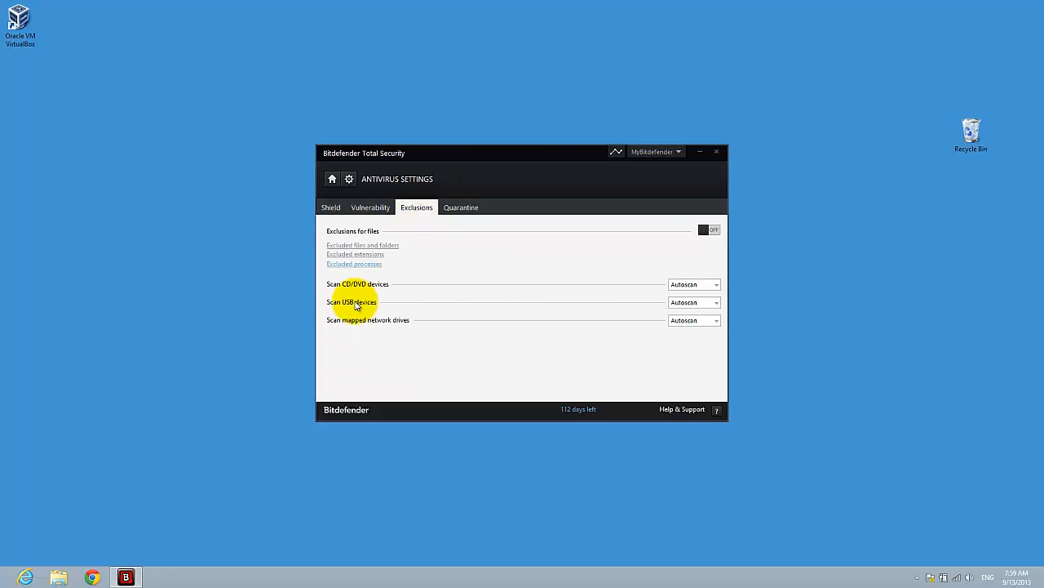
mouse_move(369, 288)
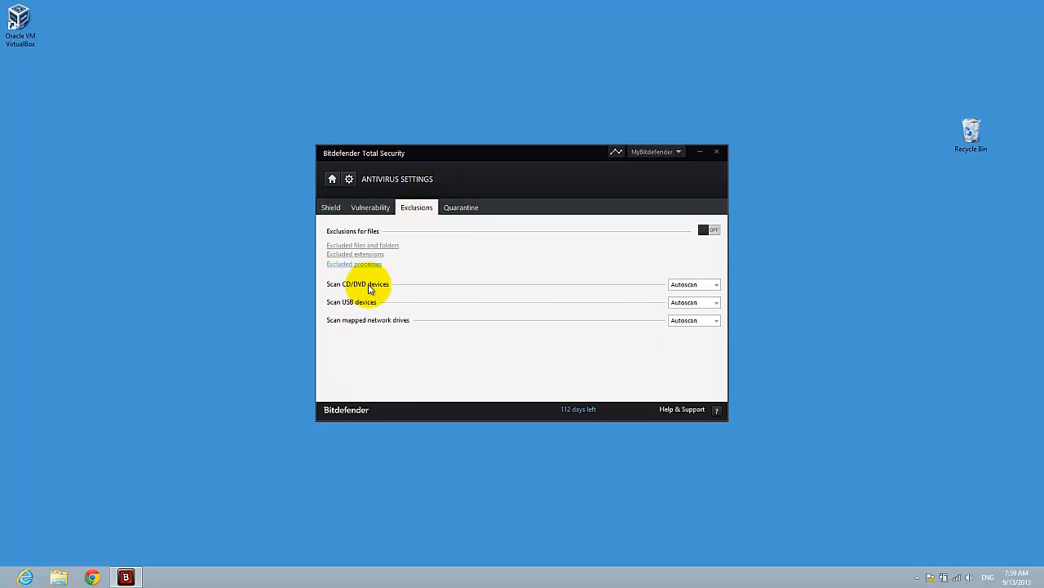
mouse_move(339, 328)
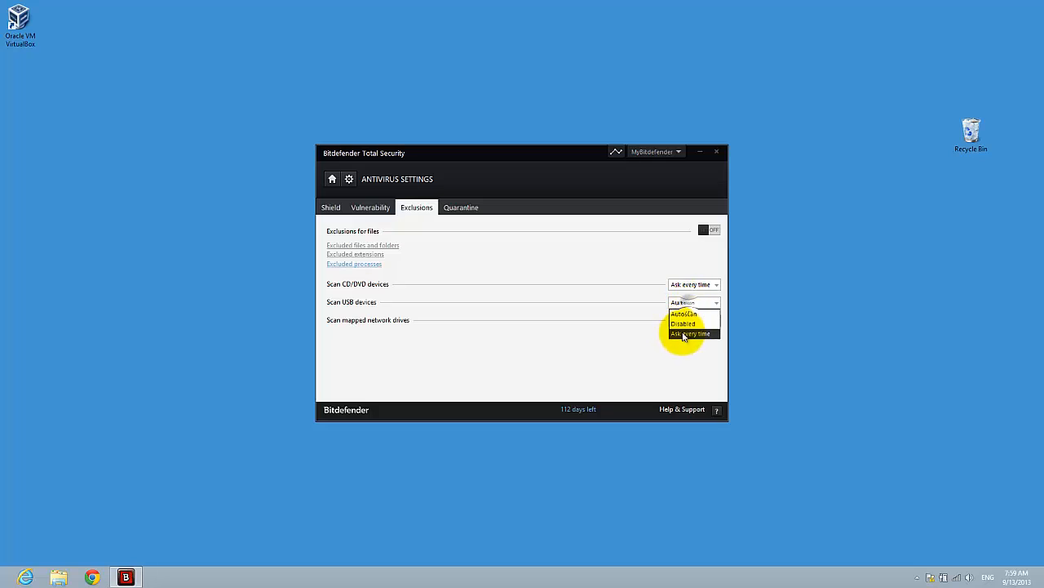
Step: Set USB device scanning to 'Ask every time', matching CD/DVD scanning
click(684, 314)
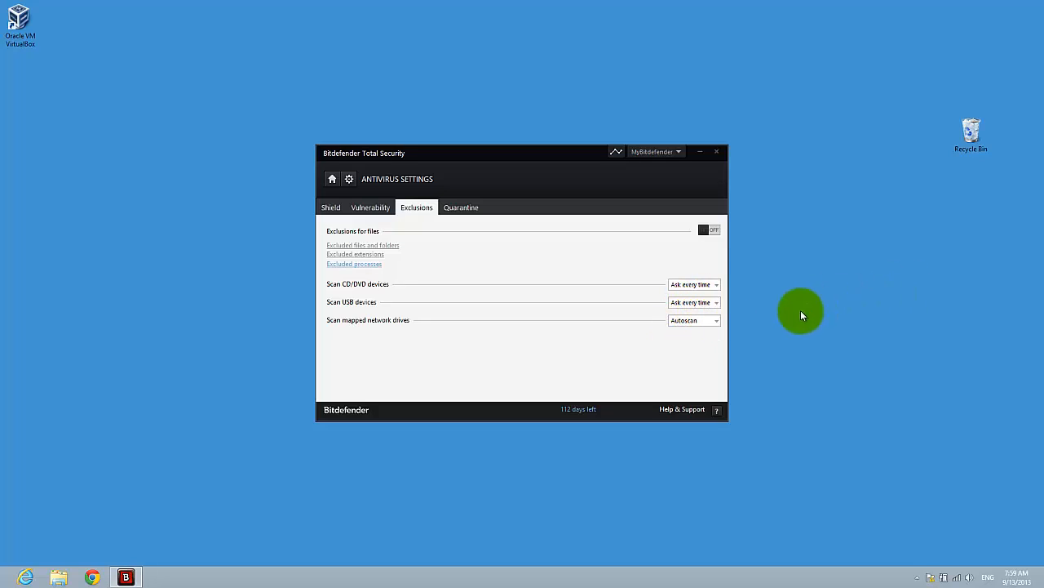